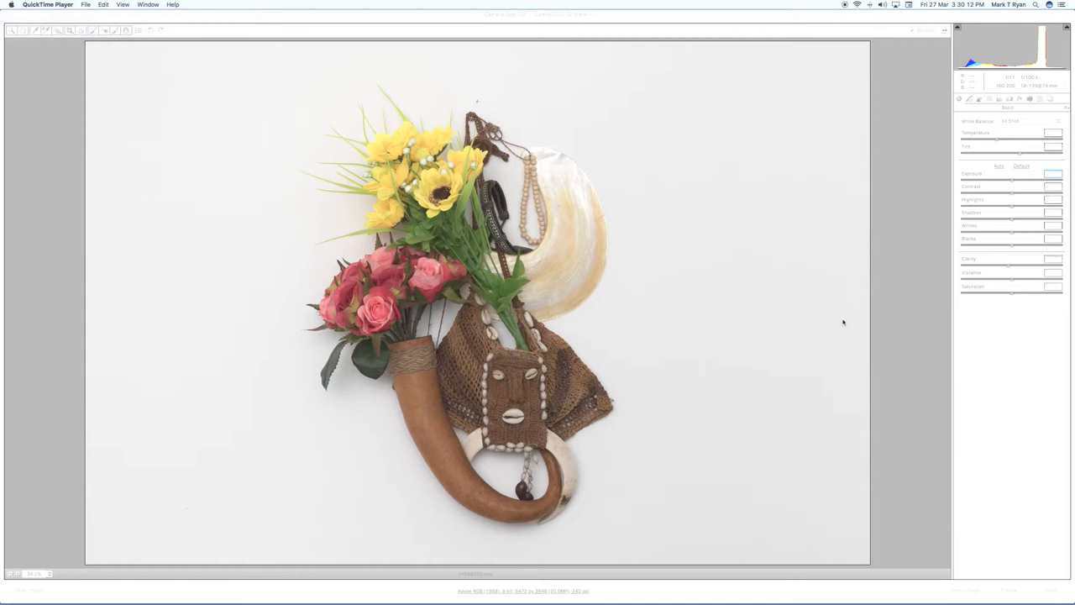
{"action": "mouse_move", "coordinate": [624, 162]}
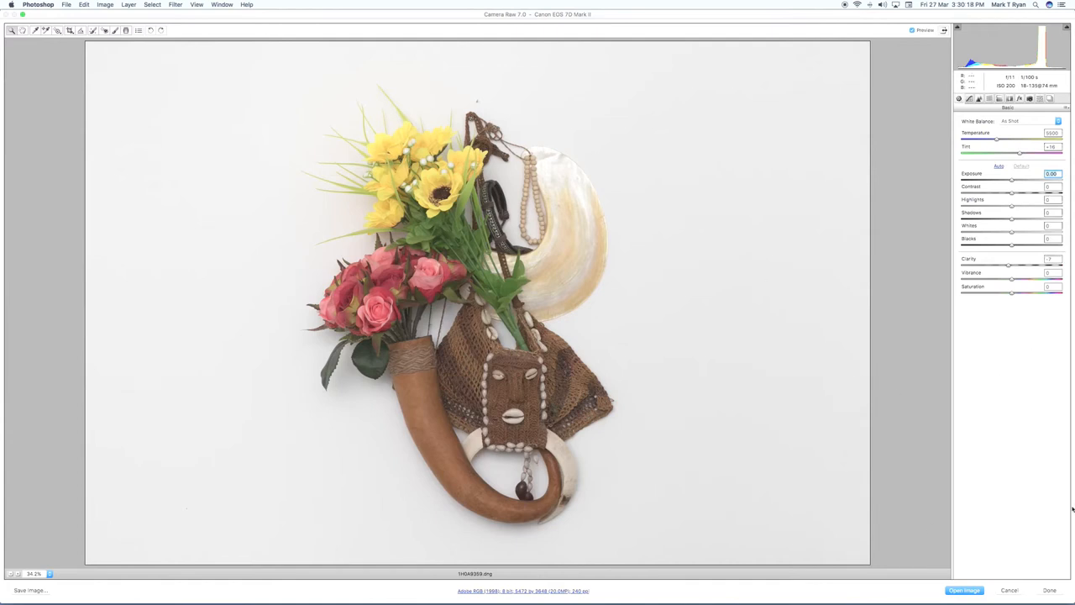
{"action": "mouse_move", "coordinate": [889, 425]}
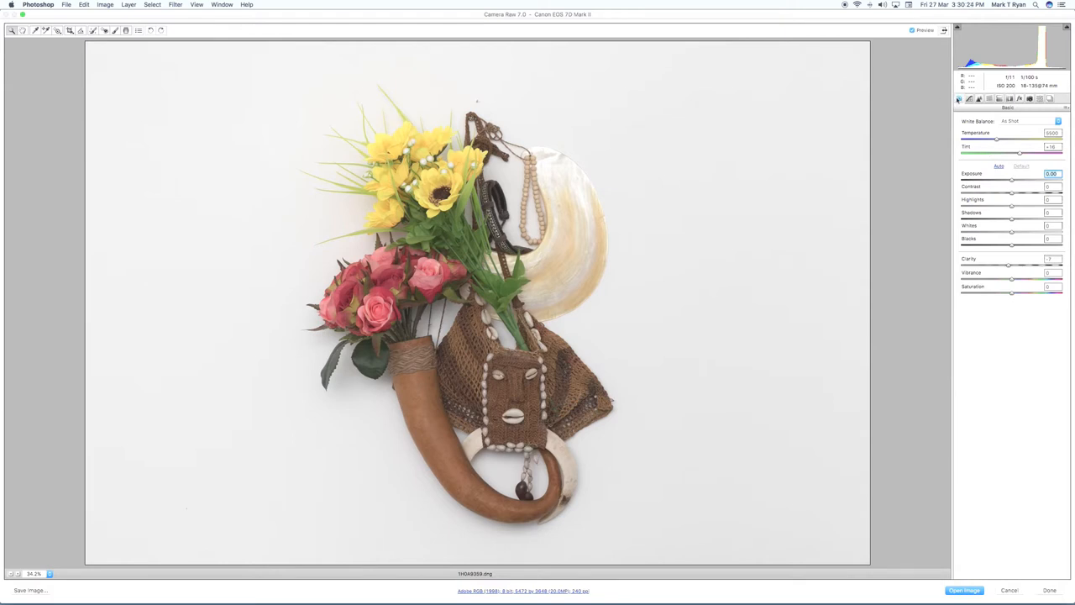
{"action": "mouse_move", "coordinate": [939, 97]}
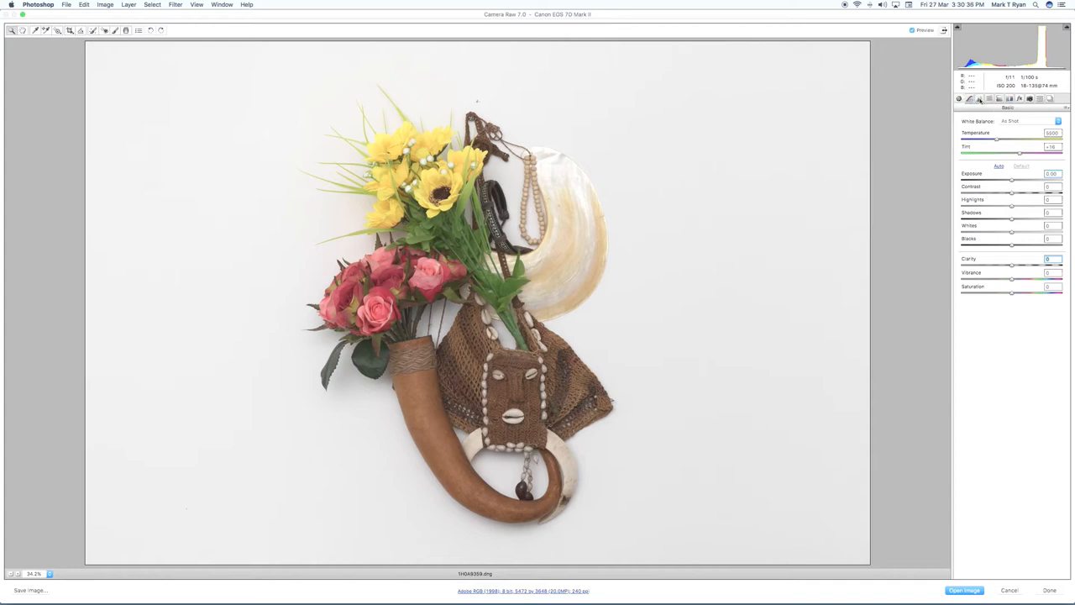
Show the Detail panel's Sharpening and Noise Reduction controls and zoom in on the shell and beads
{"action": "left_click", "coordinate": [976, 99]}
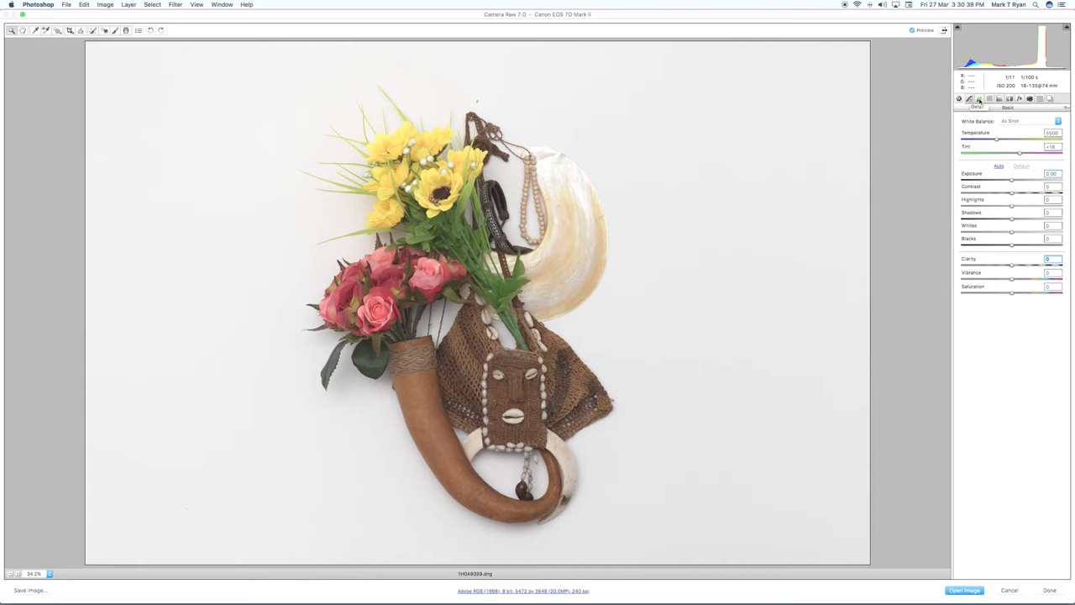
{"action": "left_click", "coordinate": [980, 100]}
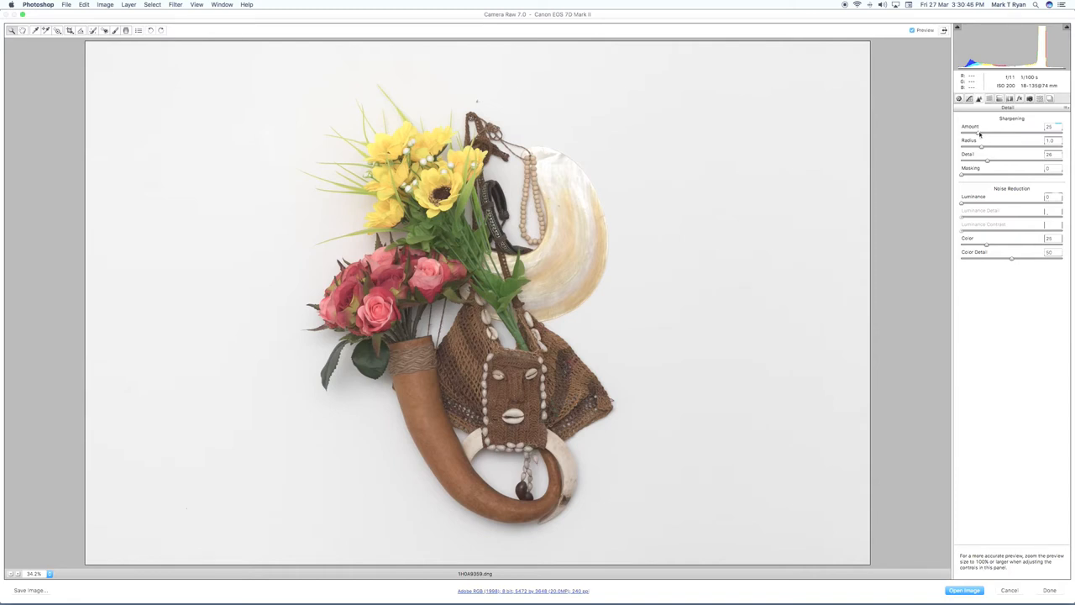
{"action": "left_click_drag", "start_coordinate": [979, 134], "coordinate": [1001, 134]}
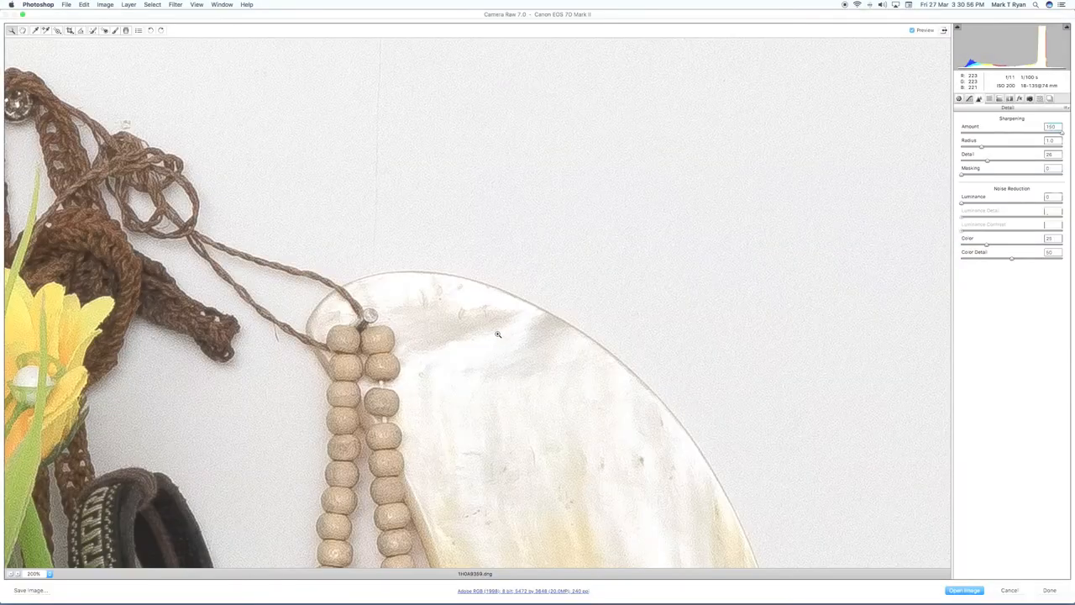
{"action": "mouse_move", "coordinate": [527, 205]}
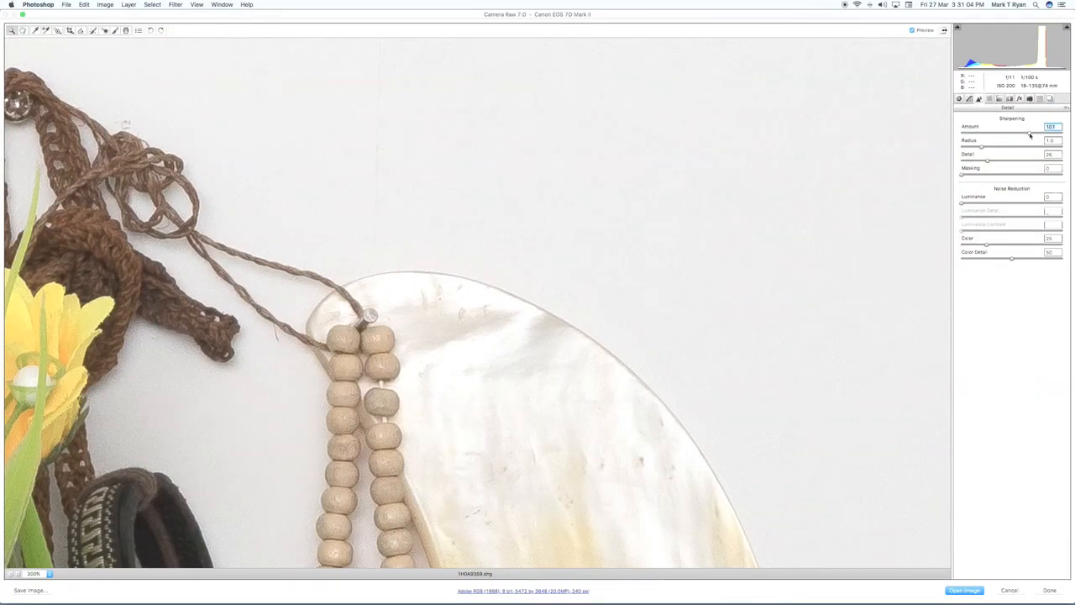
Raise the Sharpening Amount slider in several nudges to a higher final value on the shell detail
{"action": "left_click_drag", "start_coordinate": [1028, 134], "coordinate": [1011, 134]}
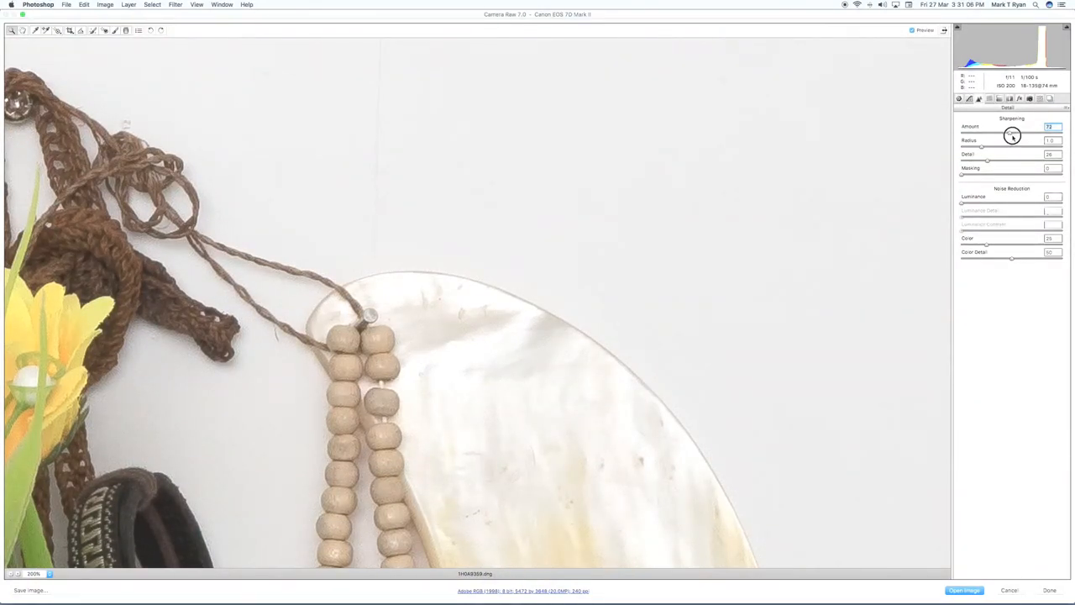
{"action": "left_click_drag", "start_coordinate": [1012, 133], "coordinate": [1028, 132]}
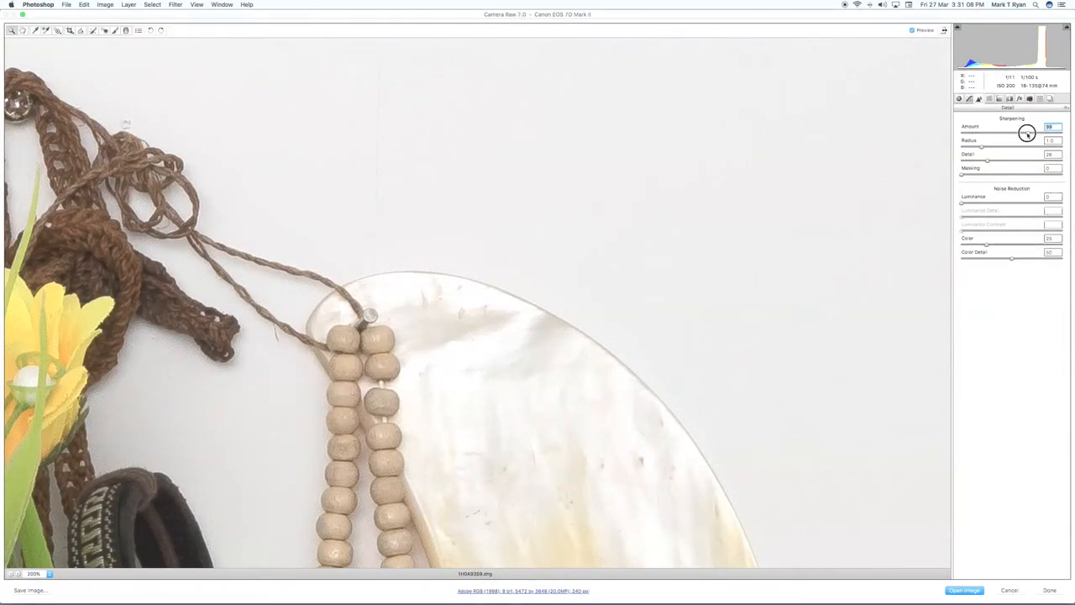
{"action": "left_click_drag", "start_coordinate": [1029, 133], "coordinate": [1040, 133]}
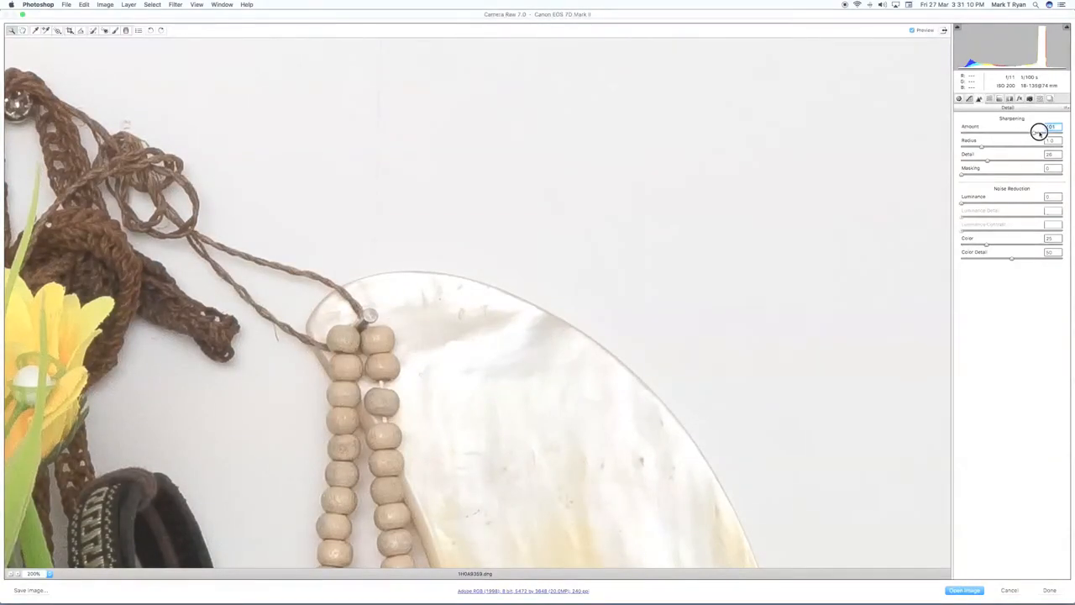
{"action": "left_click_drag", "start_coordinate": [1040, 133], "coordinate": [1049, 133]}
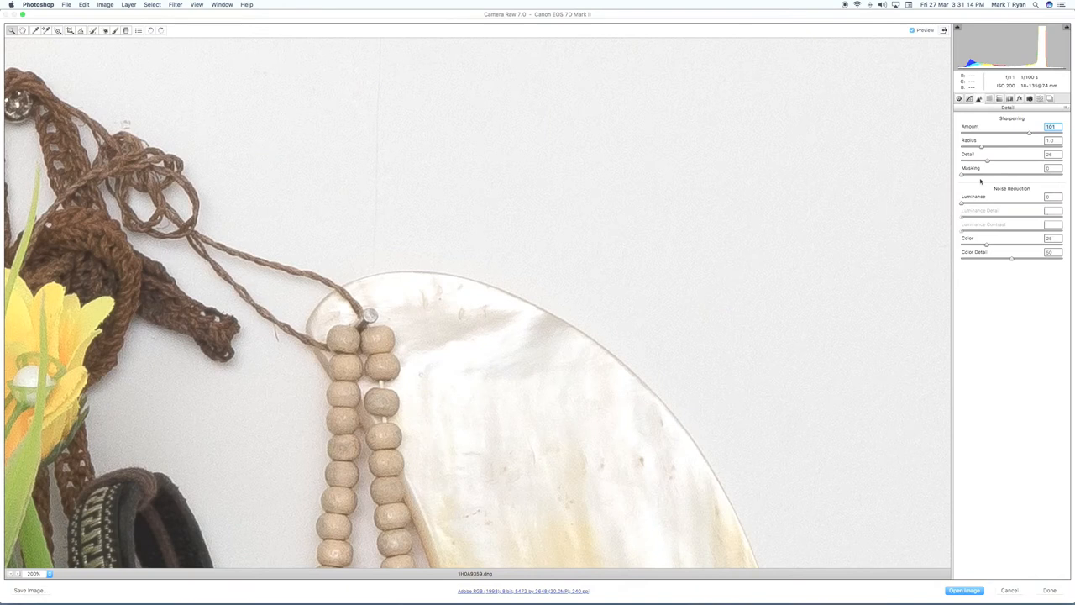
{"action": "mouse_move", "coordinate": [470, 205]}
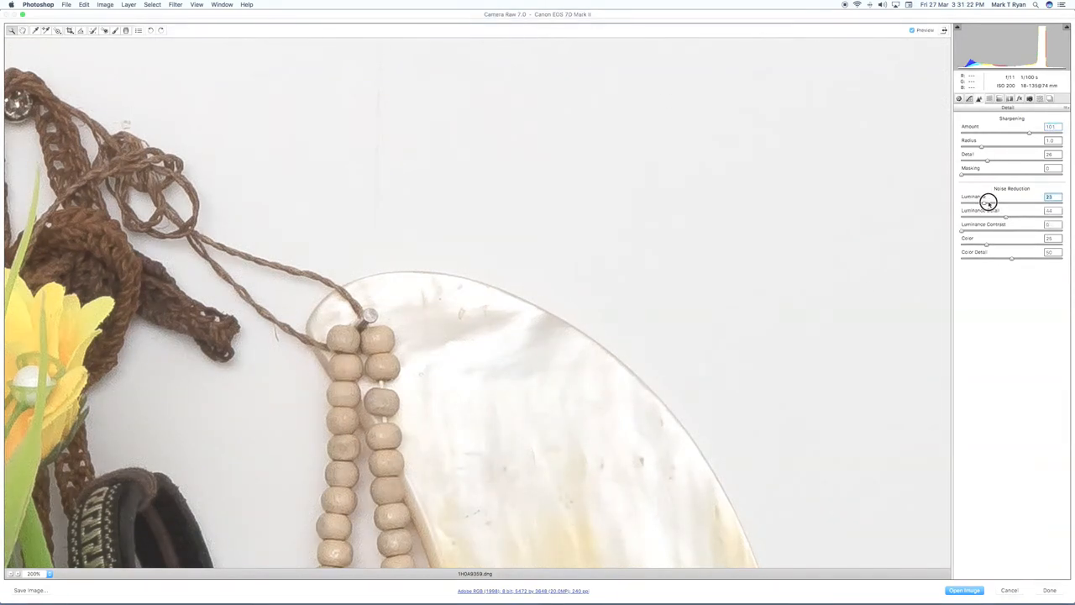
Raise the Luminance noise reduction slider, then send the adjusted photo to Photoshop via Open Image
{"action": "left_click_drag", "start_coordinate": [989, 202], "coordinate": [1005, 202]}
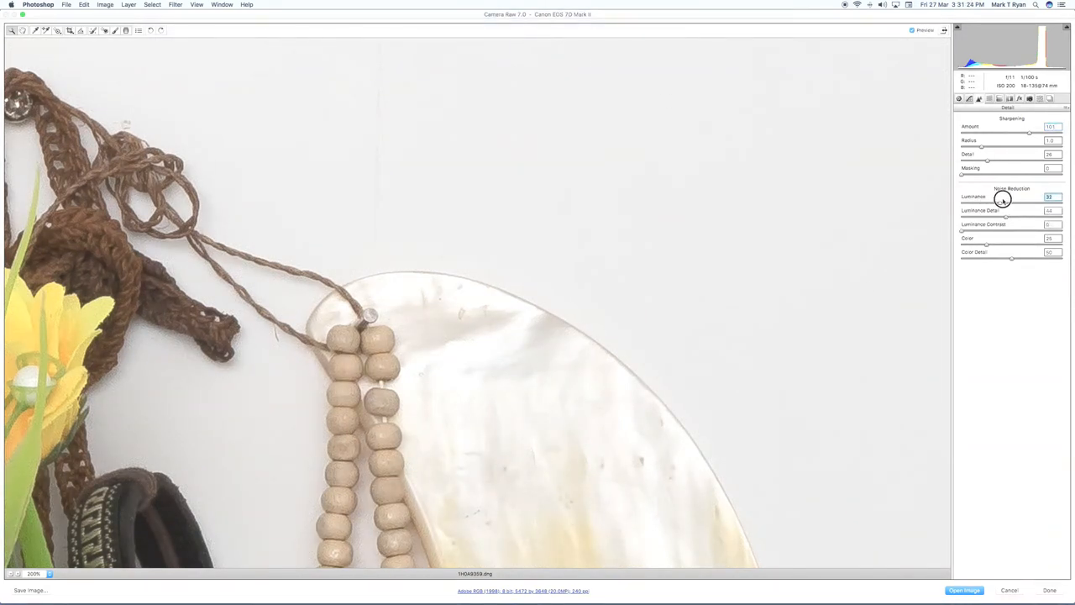
{"action": "left_click_drag", "start_coordinate": [1003, 200], "coordinate": [1018, 198]}
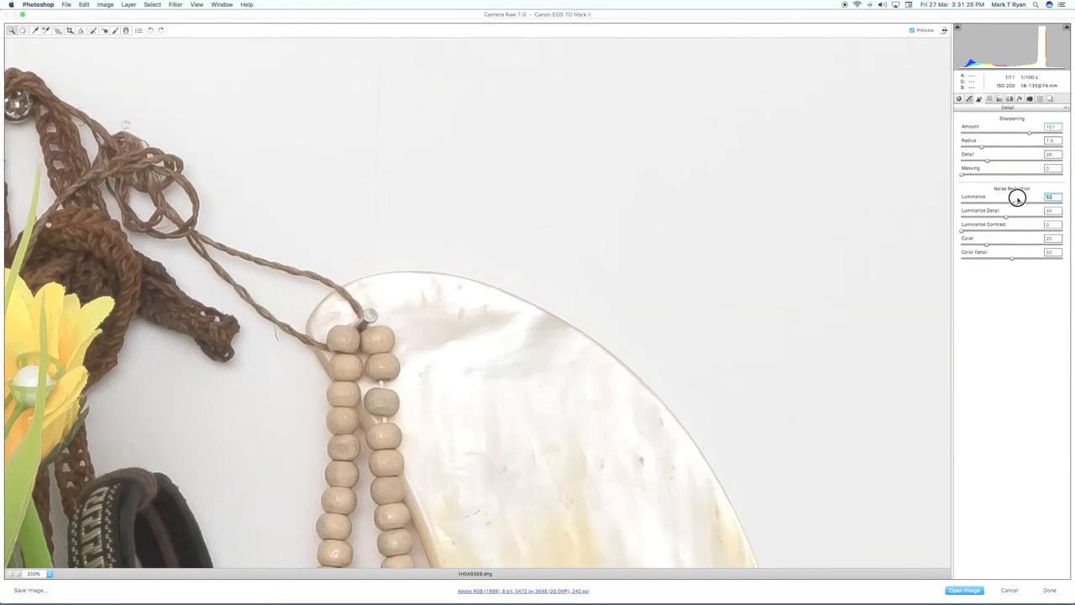
{"action": "left_click_drag", "start_coordinate": [1016, 201], "coordinate": [1007, 201]}
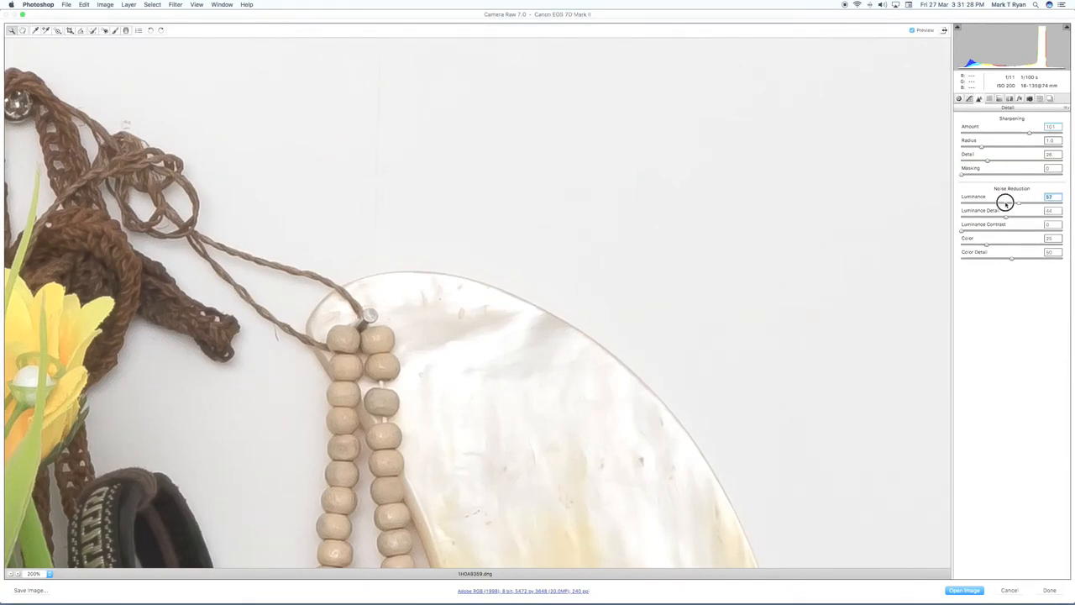
{"action": "left_click_drag", "start_coordinate": [1018, 203], "coordinate": [989, 203]}
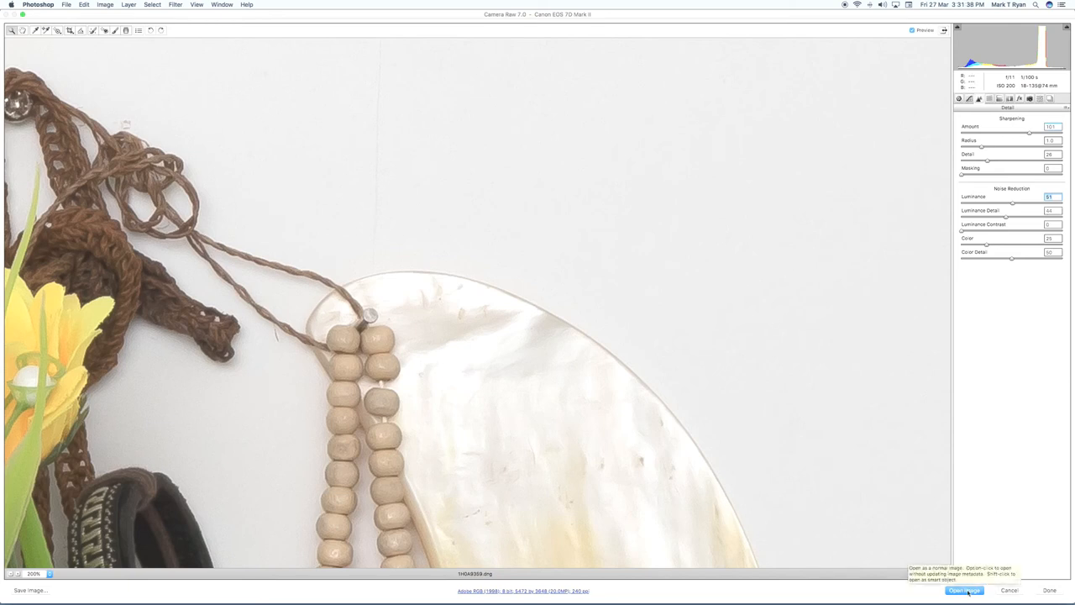
{"action": "left_click", "coordinate": [965, 590]}
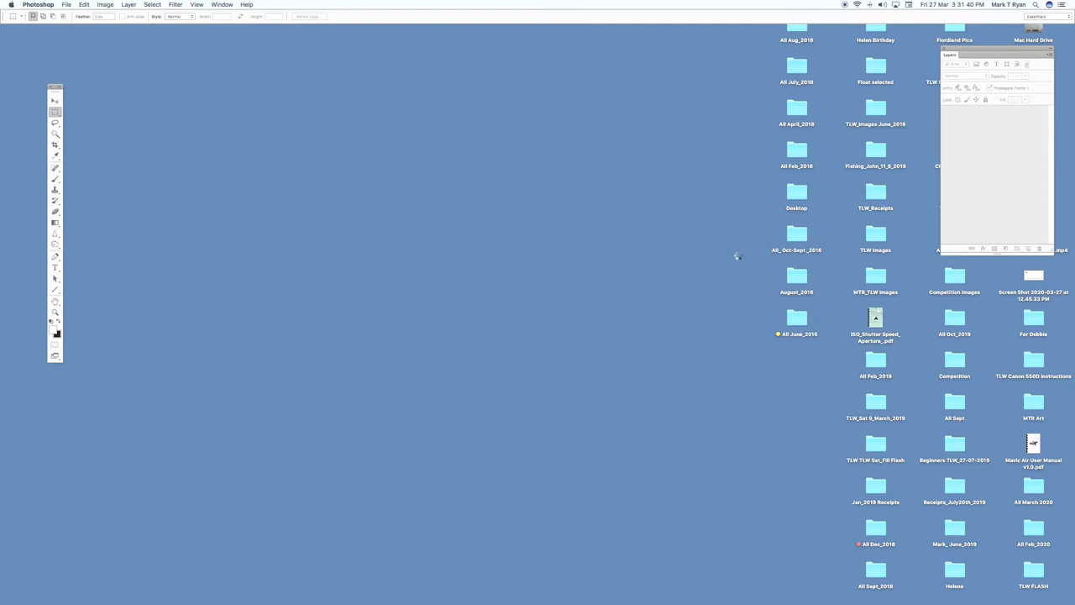